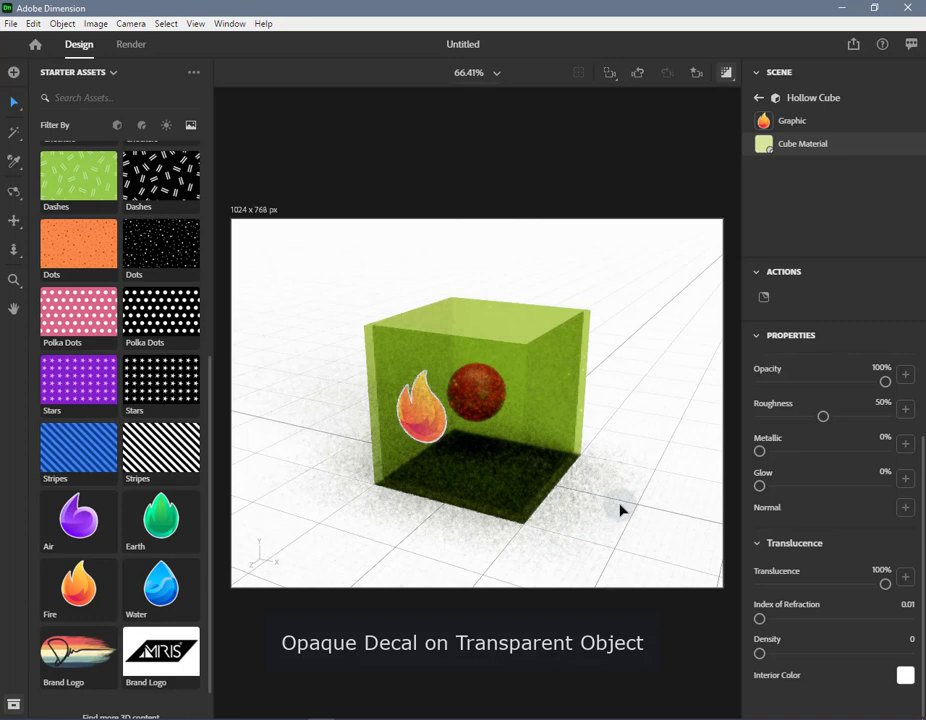
mouse_move(648, 515)
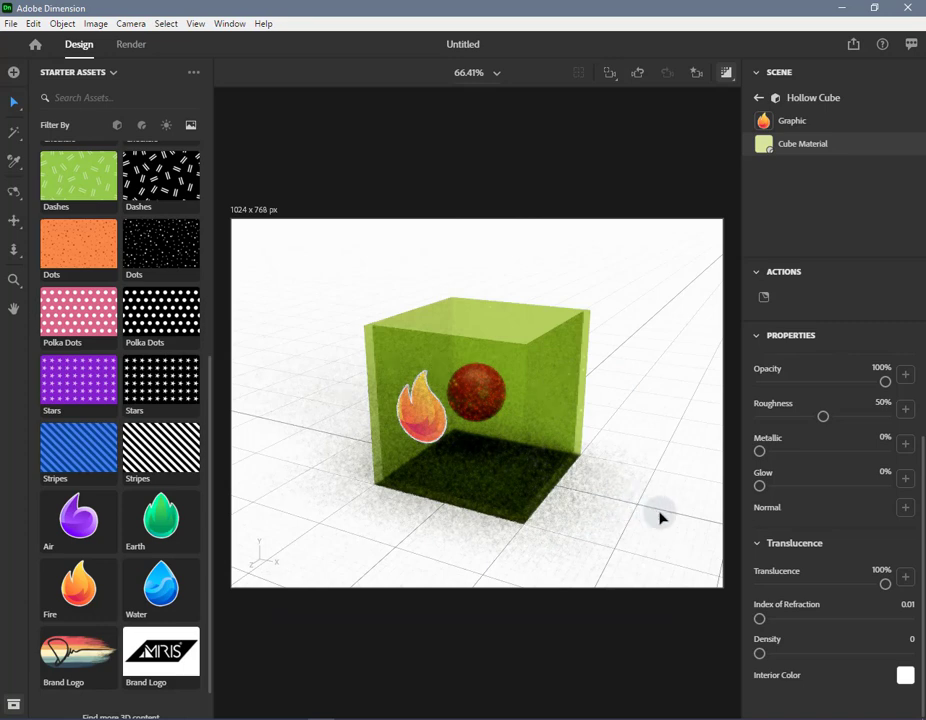
mouse_move(780, 548)
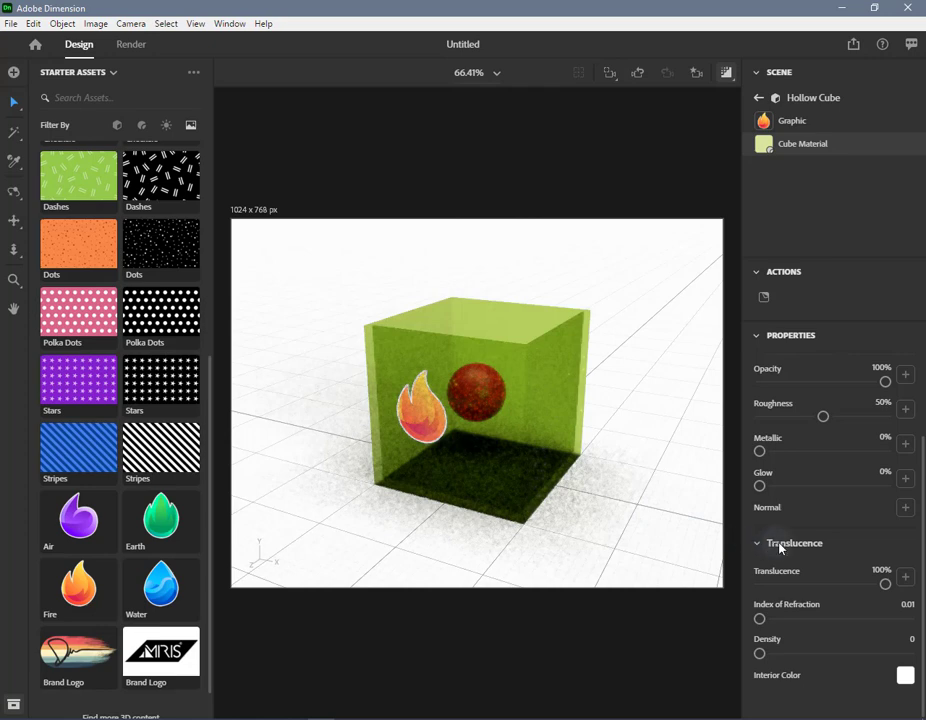
mouse_move(810, 549)
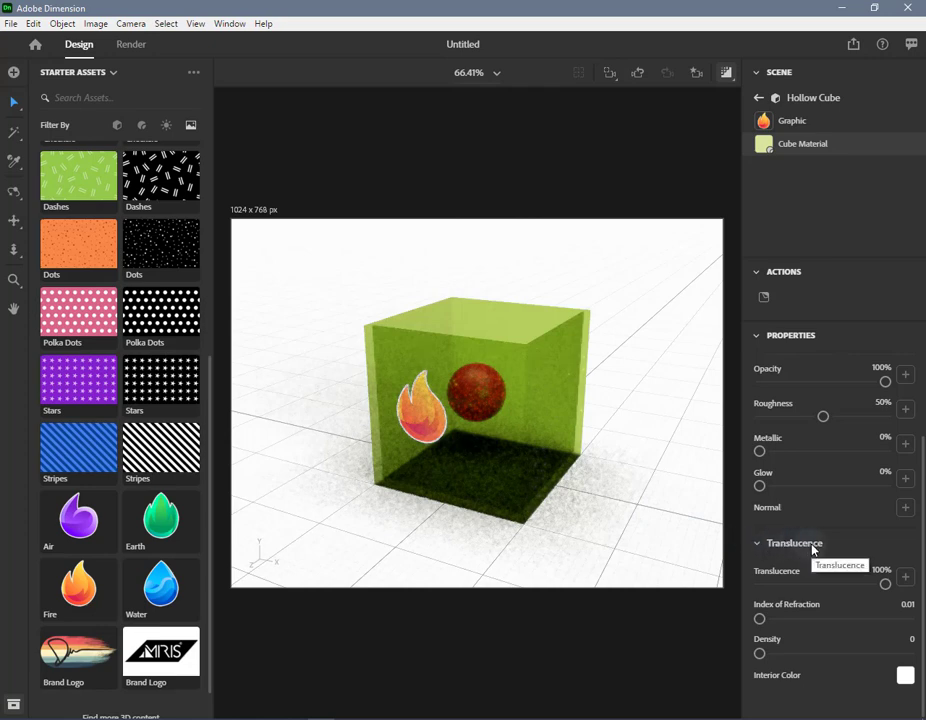
- Adjust the cube's translucence slider down toward 40%, then back up to full, and turn off the live render preview
drag(884, 584, 857, 584)
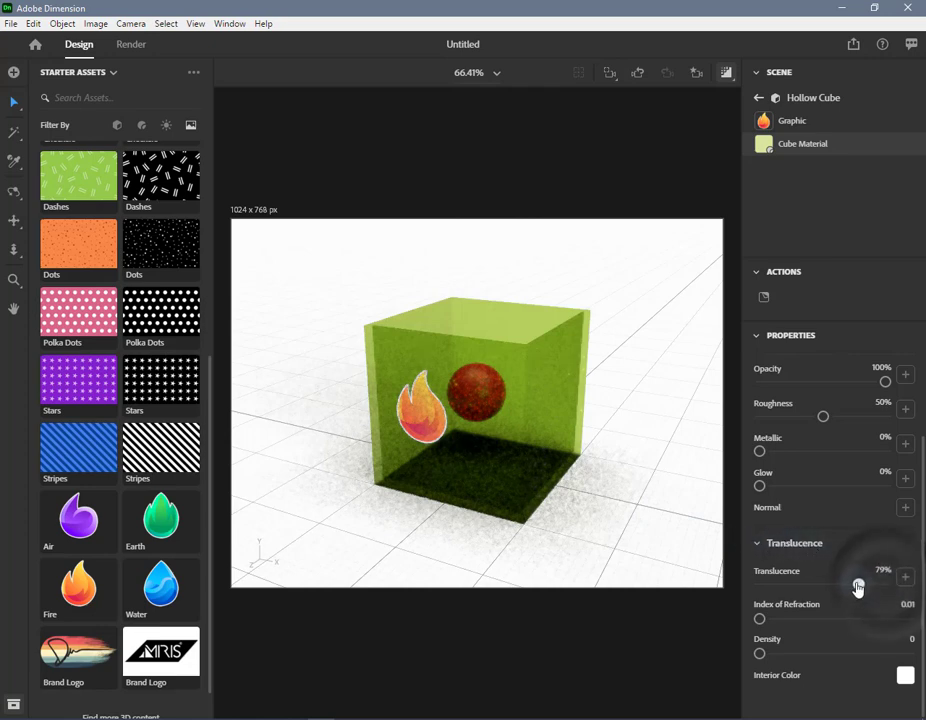
drag(857, 585, 810, 585)
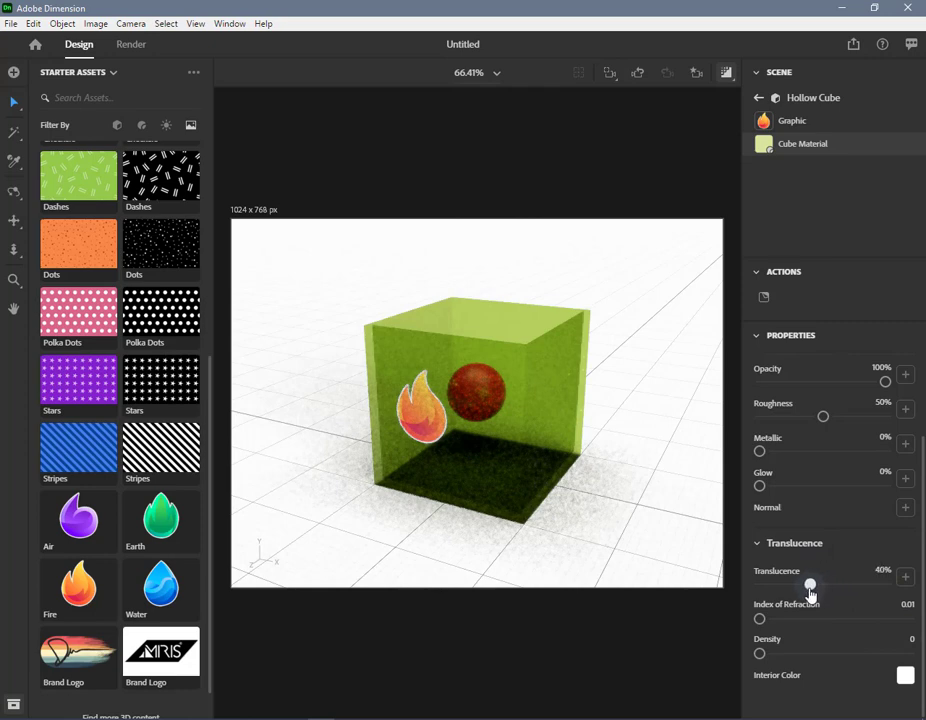
drag(810, 585, 800, 585)
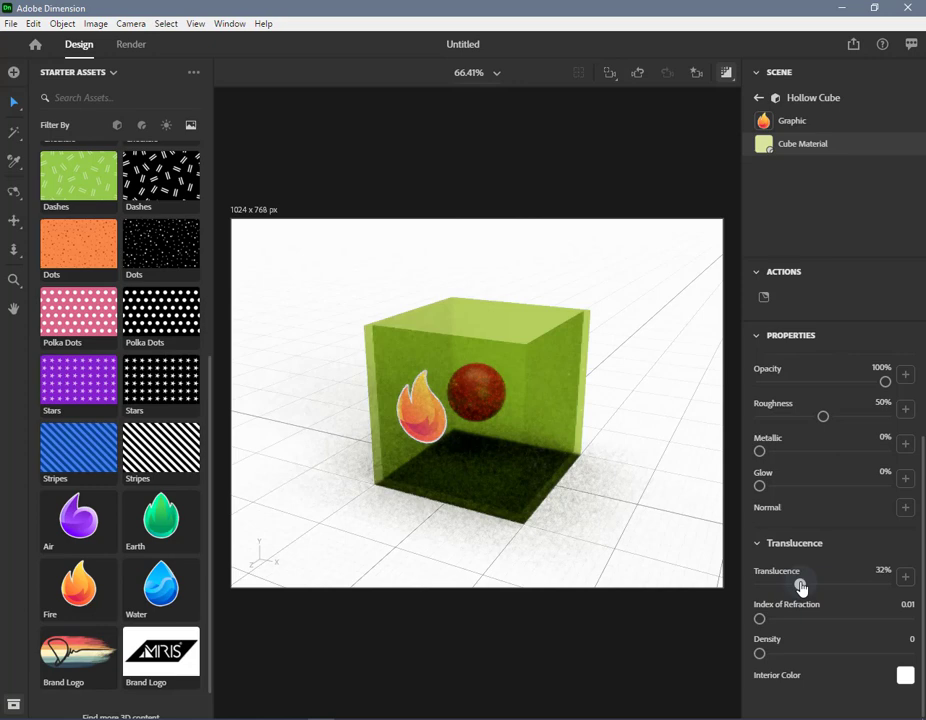
drag(813, 586, 759, 586)
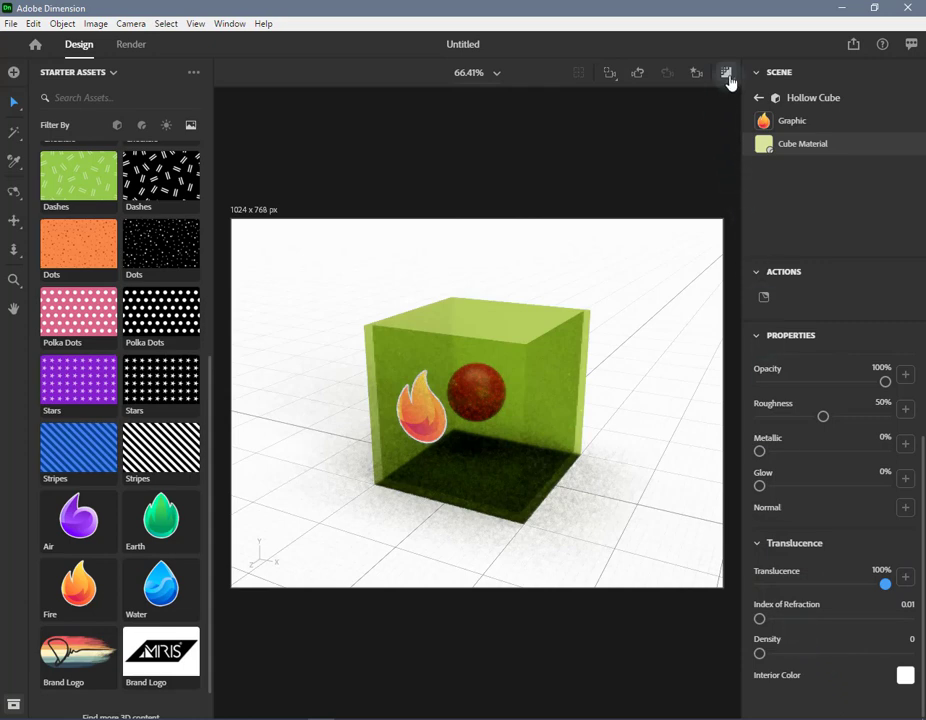
mouse_move(726, 72)
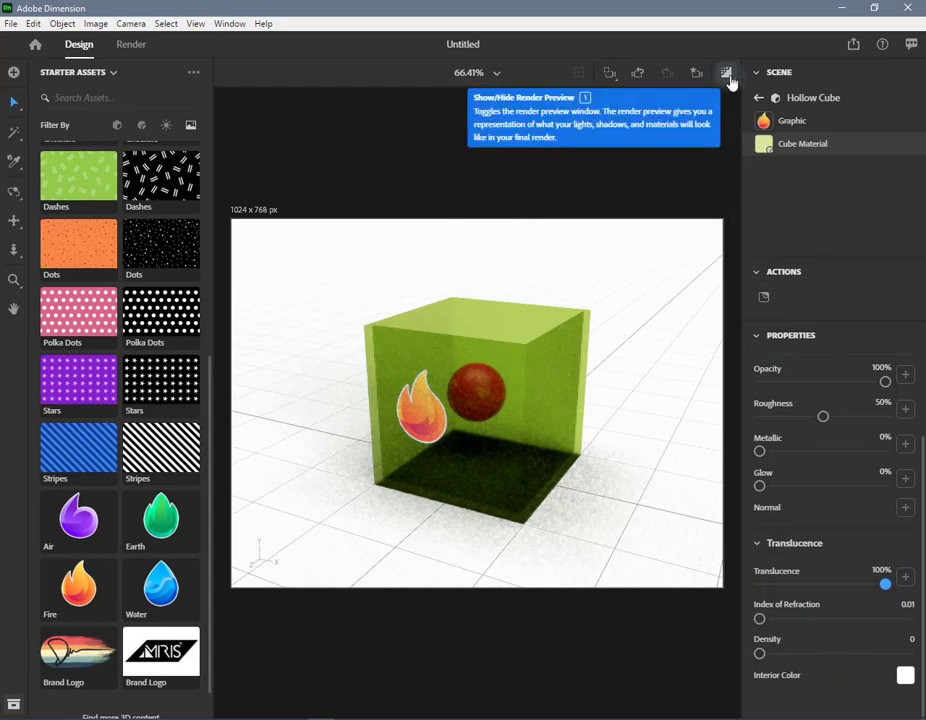
click(726, 72)
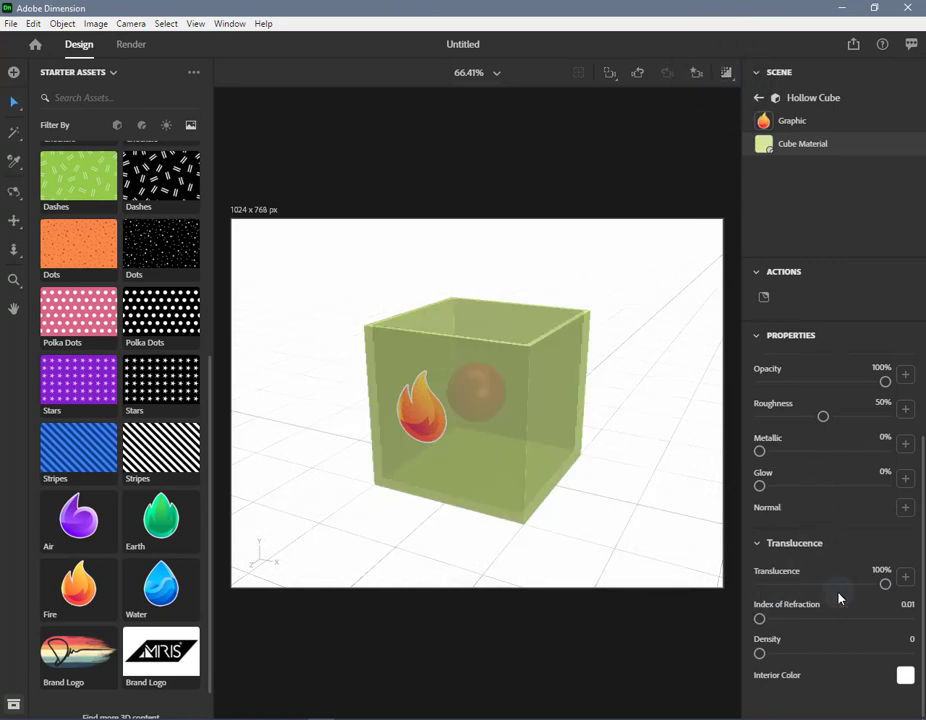
drag(884, 584, 800, 584)
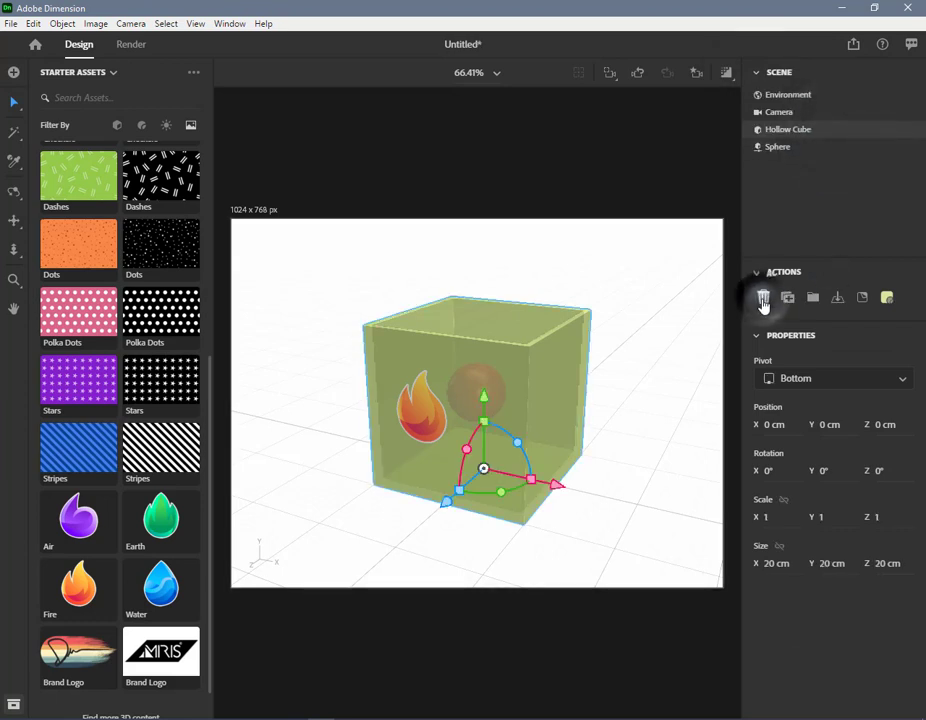
- Delete the Hollow Cube, then select and delete the Sphere
click(763, 297)
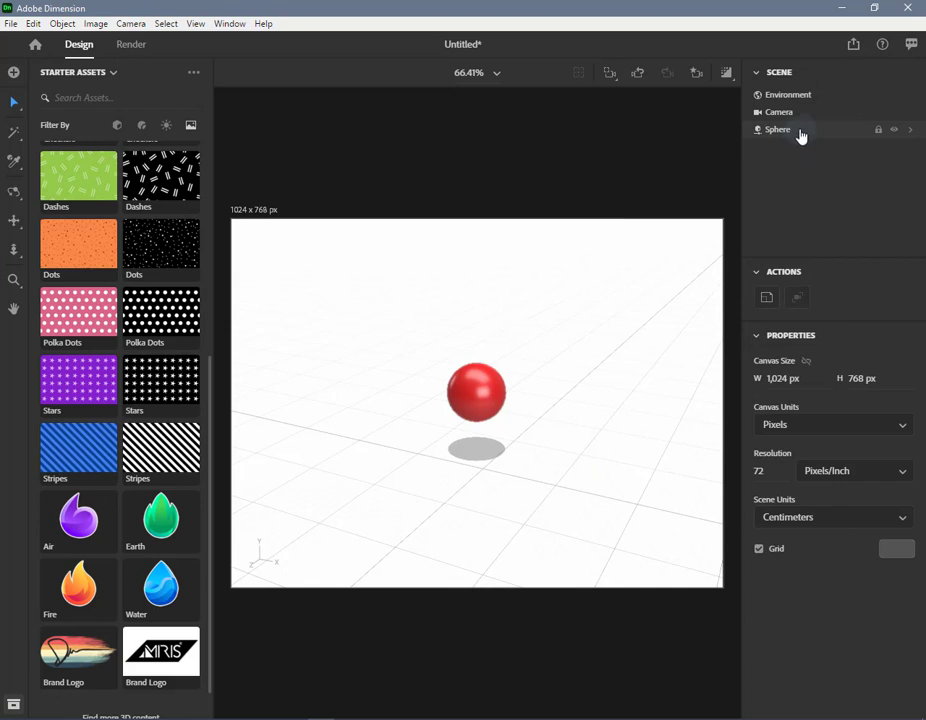
click(778, 129)
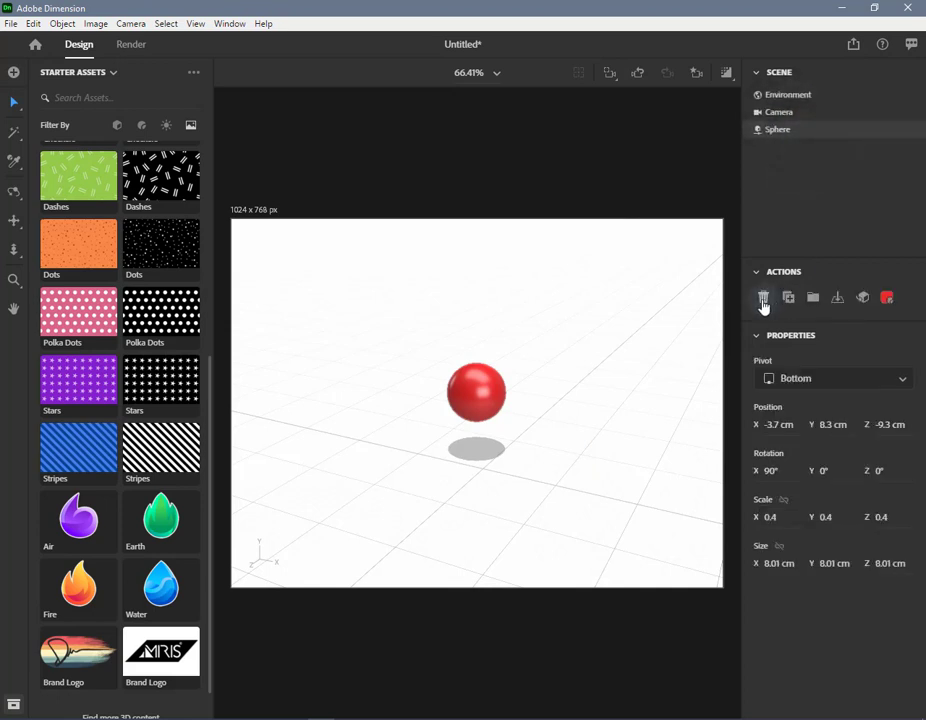
click(763, 297)
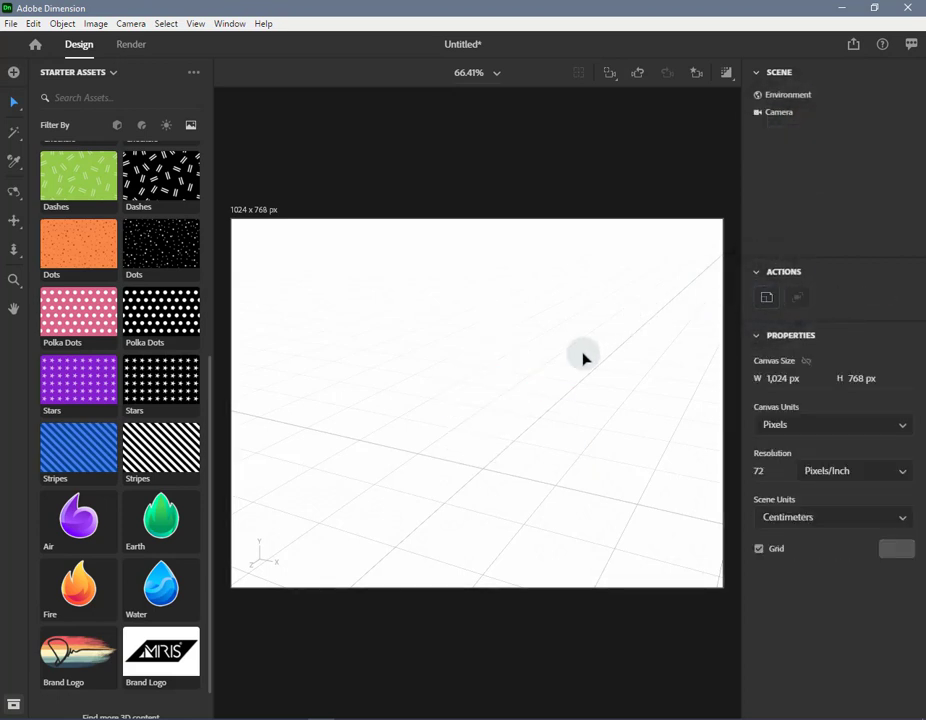
mouse_move(141, 125)
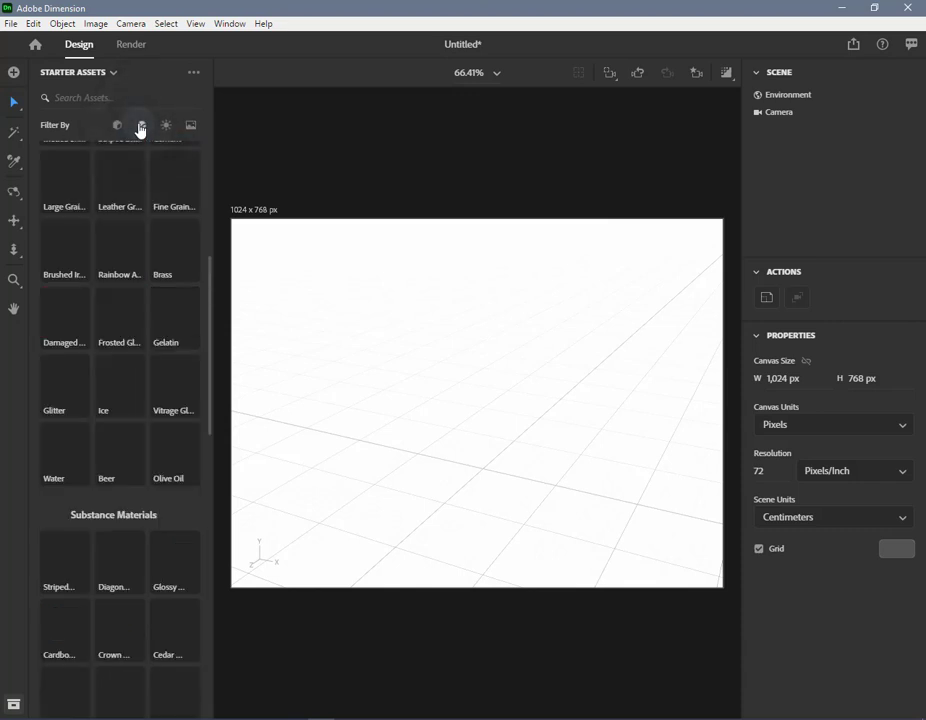
- Switch Starter Assets to Models, restore the gray Hollow Cube with its Sphere, and select Sphere
click(117, 125)
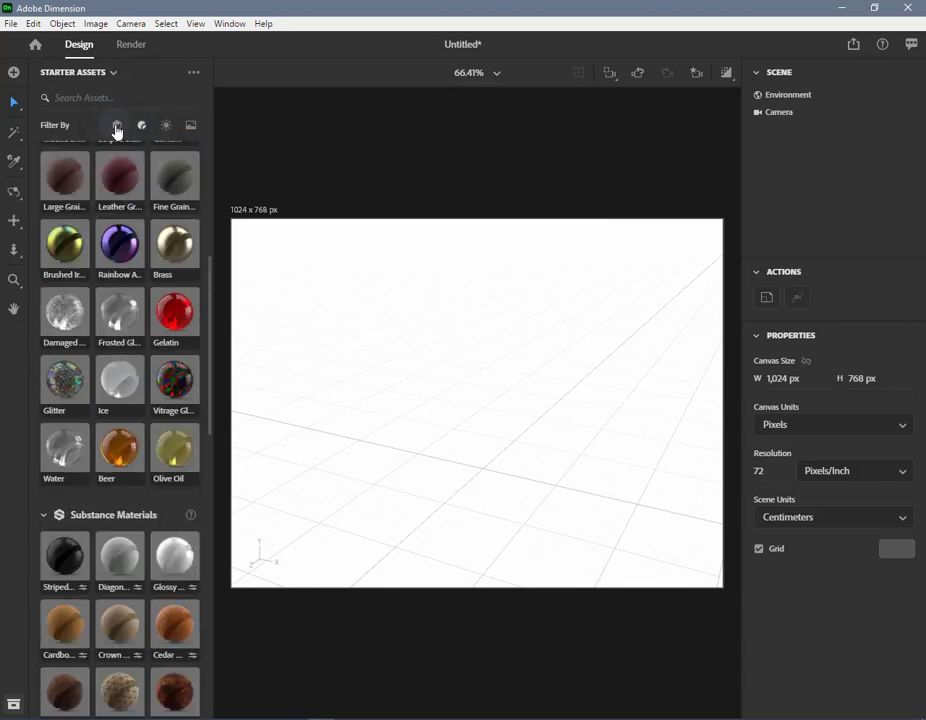
click(117, 124)
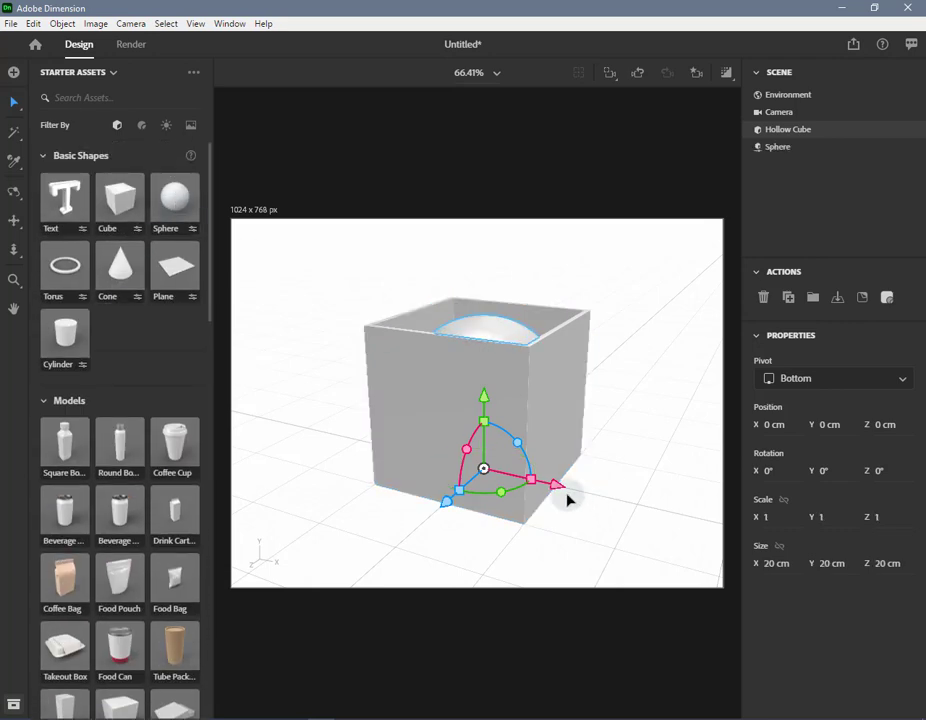
click(778, 147)
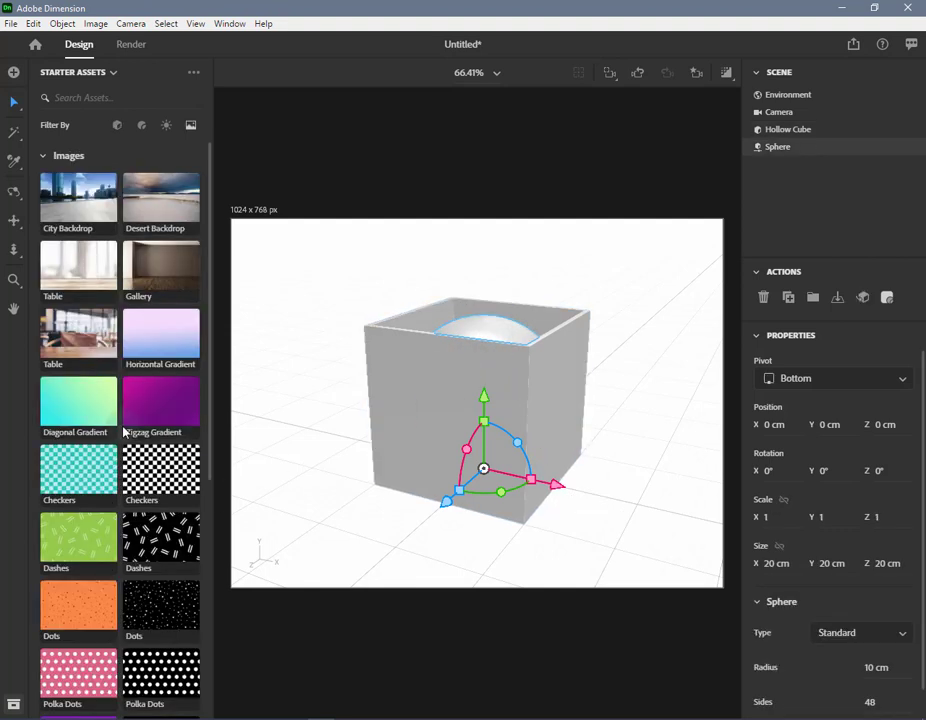
- Scroll the Images assets down toward the Fire decal graphic
scroll(down, 3)
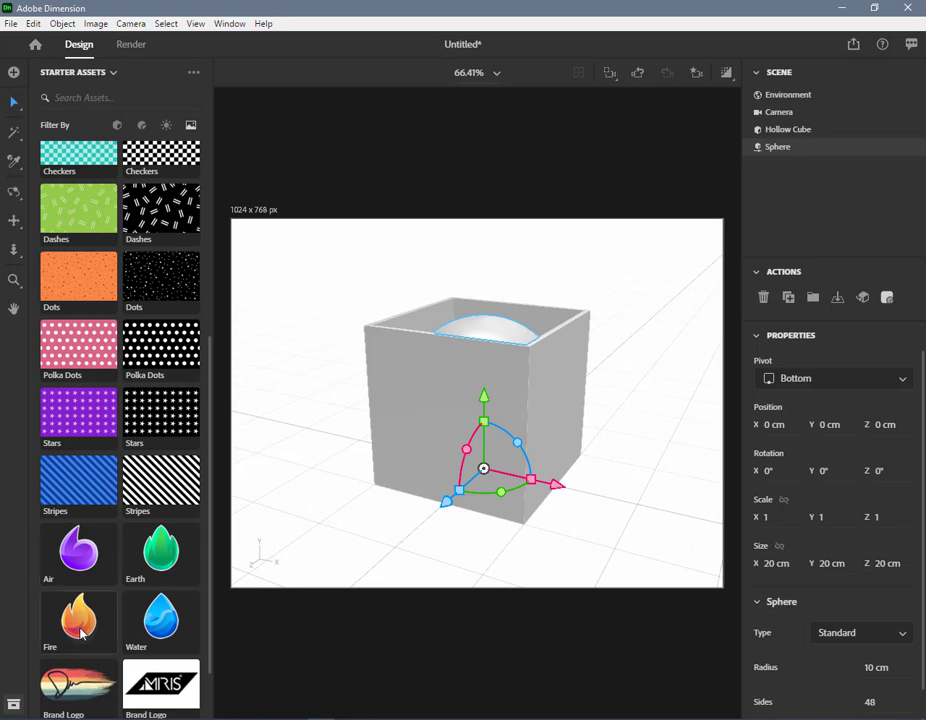
mouse_move(634, 236)
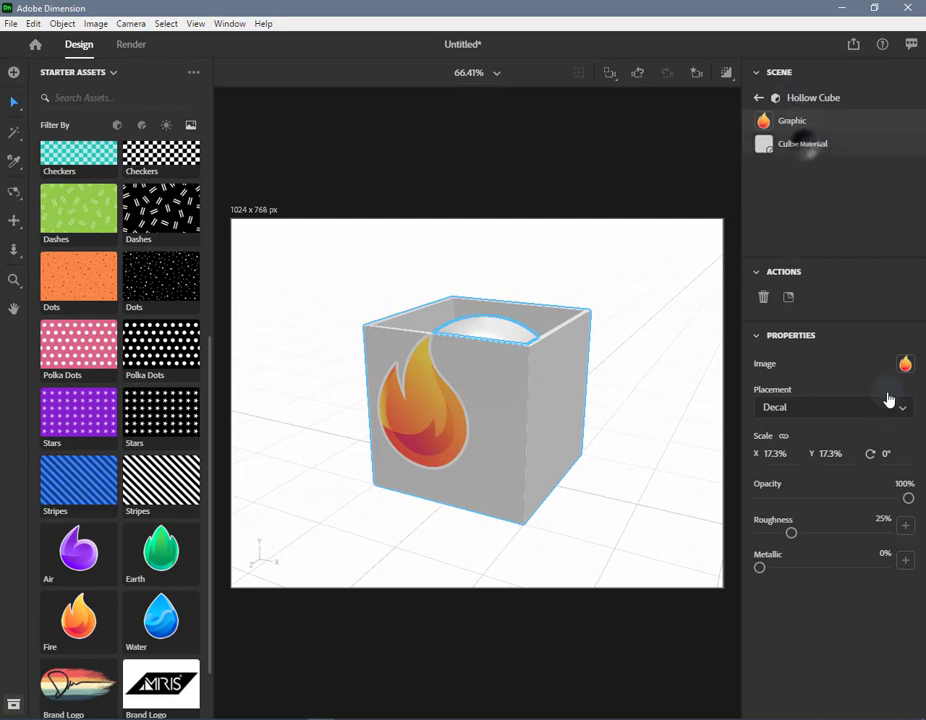
- Select Cube Material and lower its Index of Refraction to 0.01
click(803, 143)
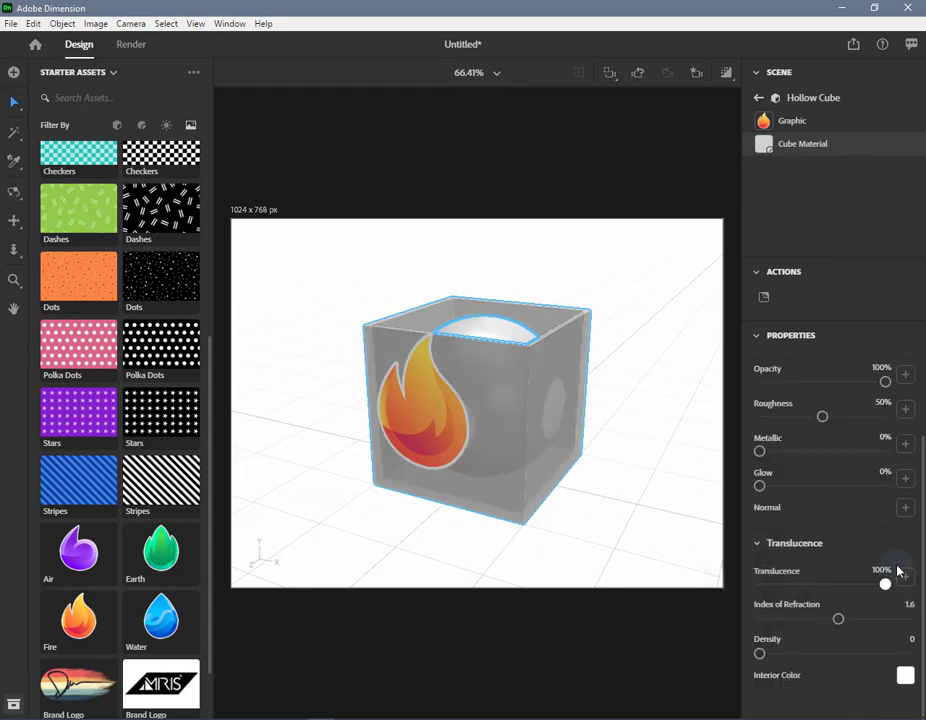
mouse_move(740, 427)
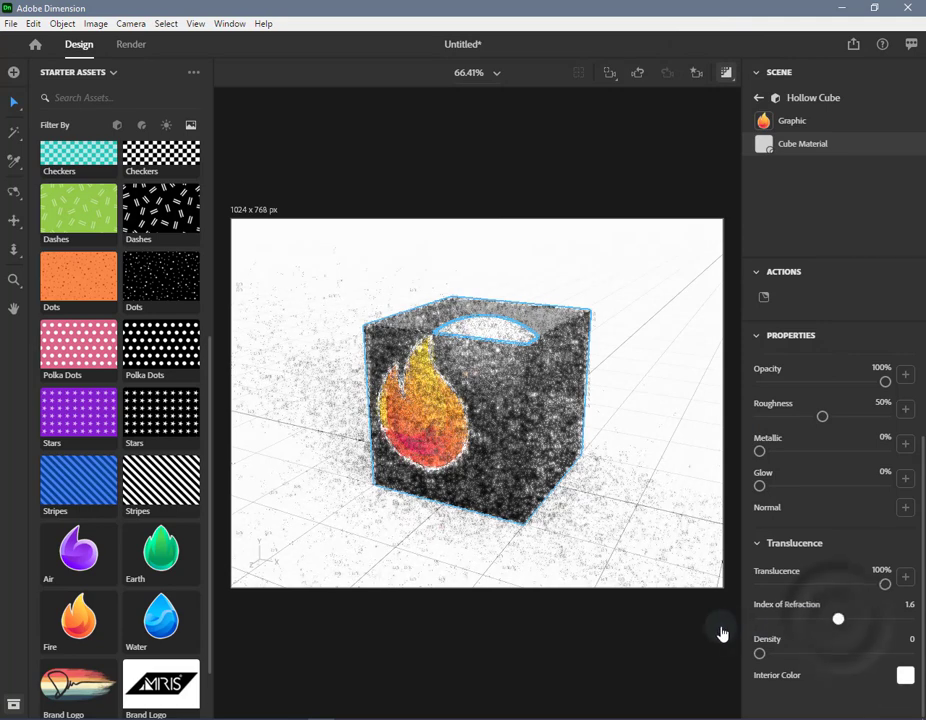
drag(838, 619, 759, 619)
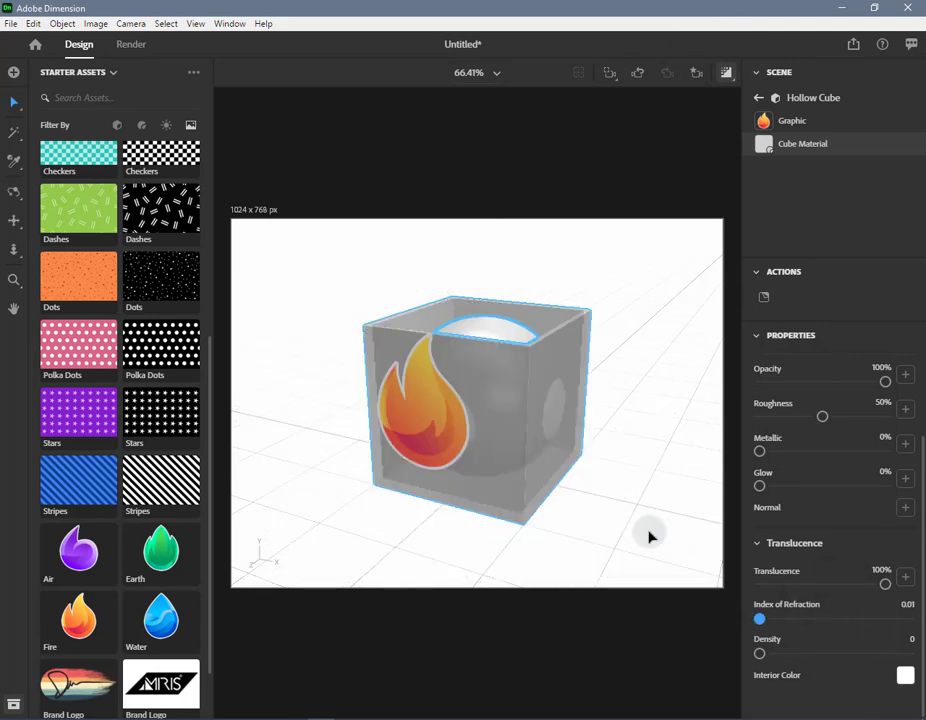